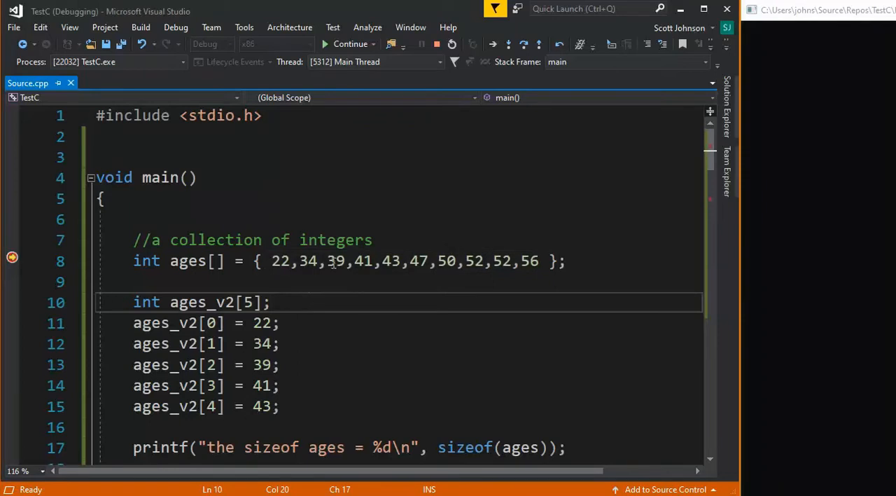
# Review the ages initializer list and the ages_v2 declaration with its assignments in the editor
pyautogui.doubleClick(189, 239)
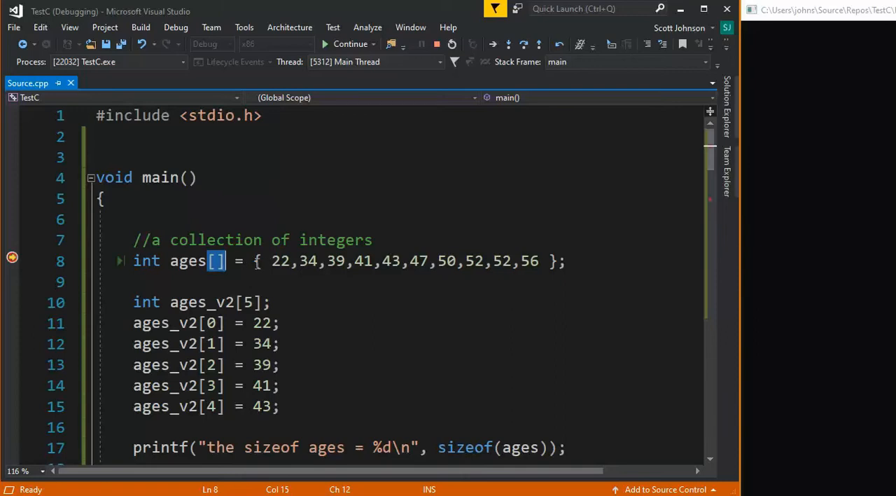
pyautogui.moveTo(255, 261); pyautogui.dragTo(558, 261)
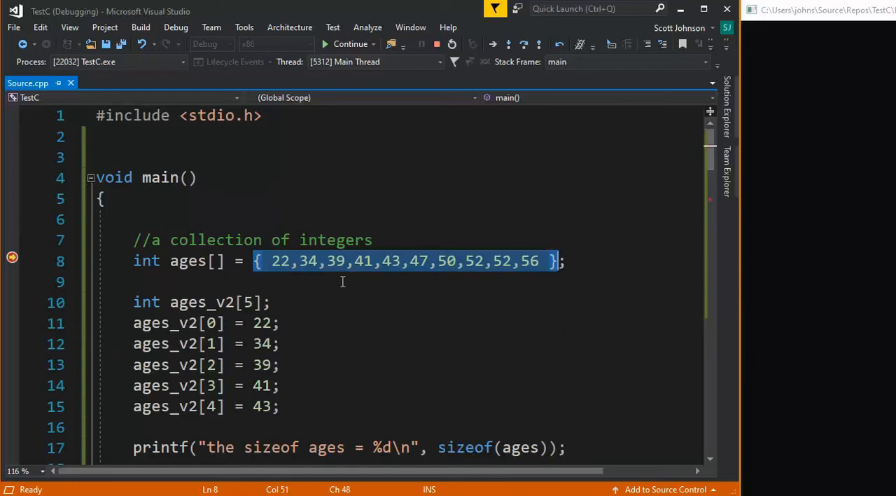
pyautogui.moveTo(515, 261)
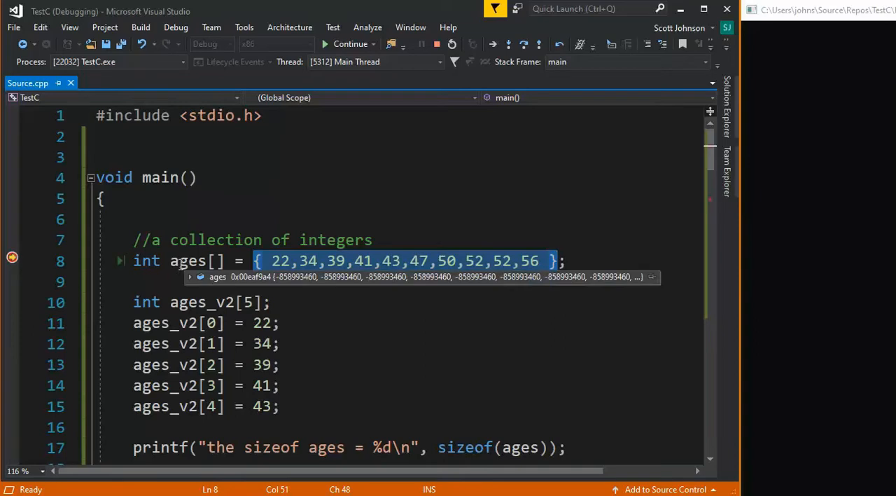
pyautogui.moveTo(152, 322)
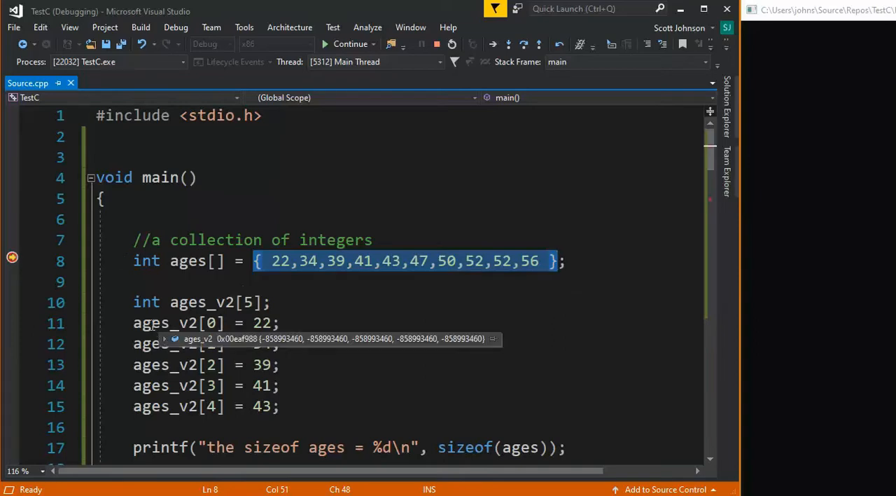
pyautogui.moveTo(305, 303)
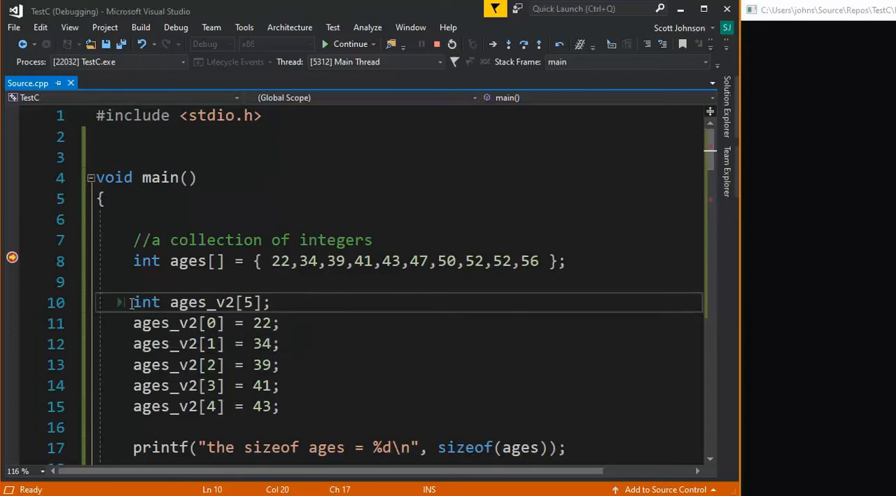
pyautogui.moveTo(133, 302); pyautogui.dragTo(279, 406)
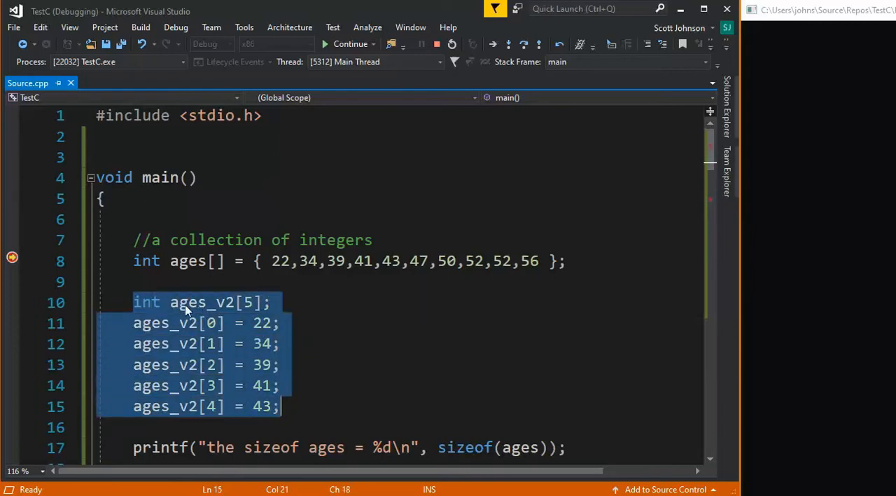
pyautogui.click(249, 303)
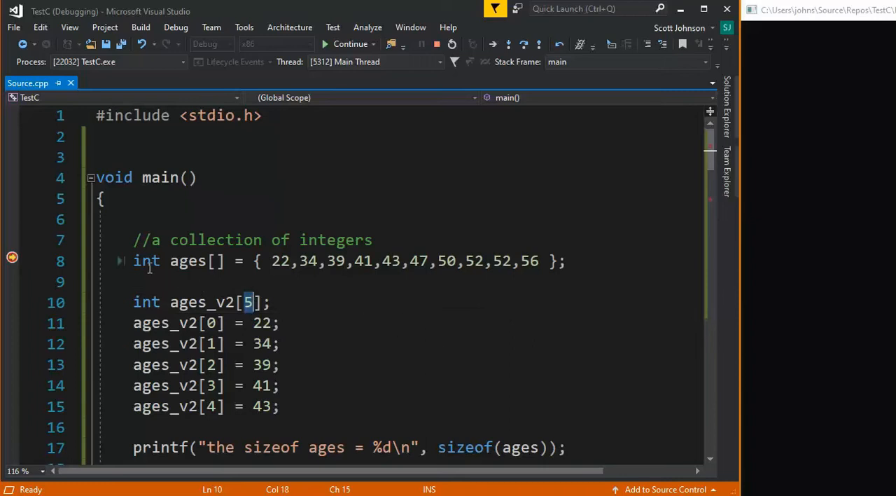
pyautogui.moveTo(249, 302)
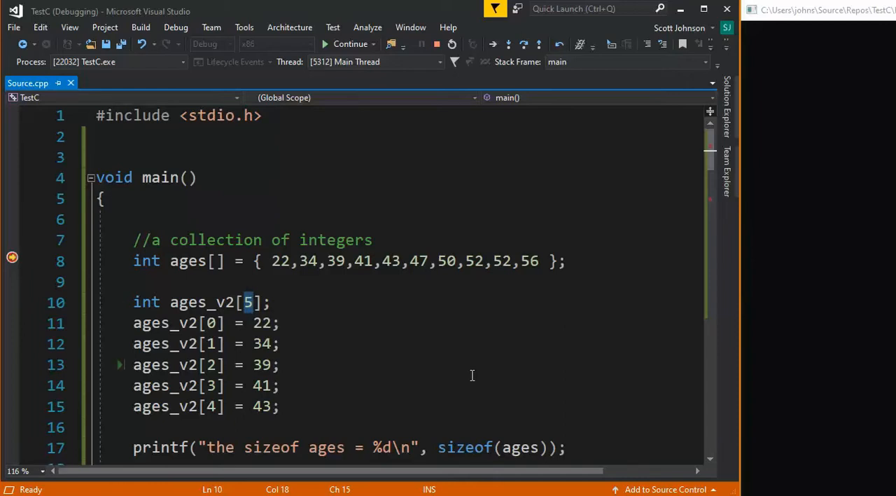
pyautogui.moveTo(332, 359)
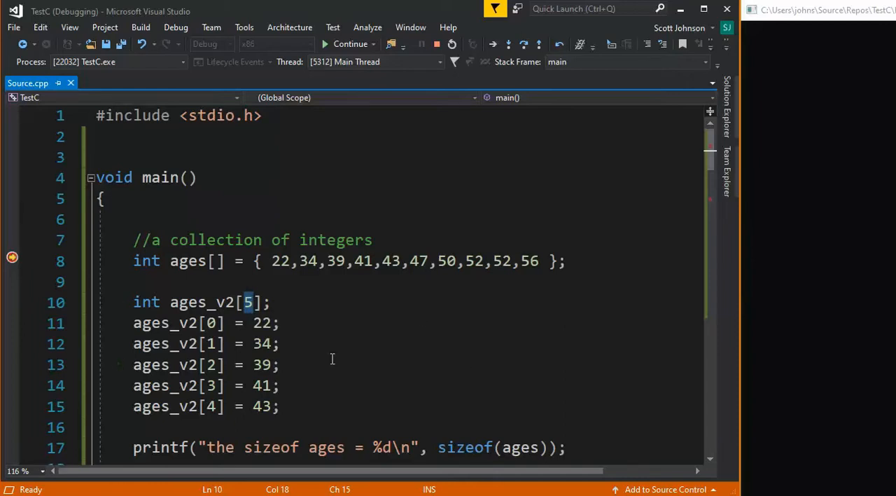
pyautogui.moveTo(314, 403)
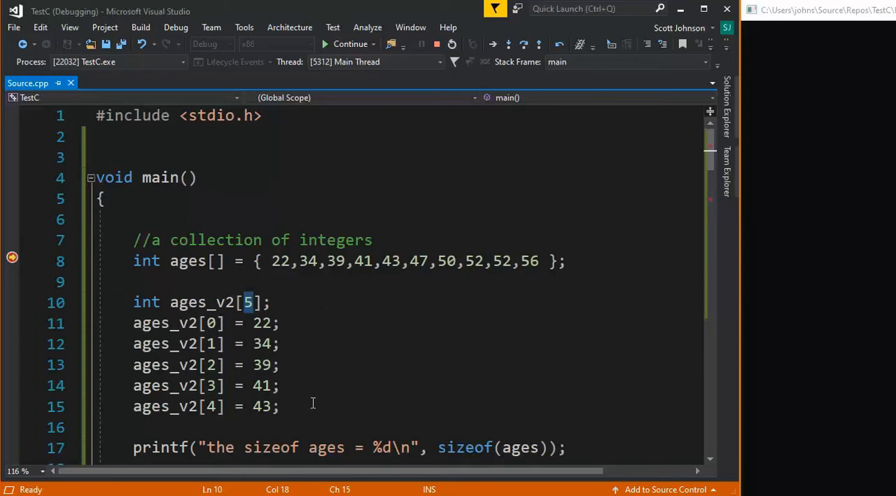
pyautogui.moveTo(308, 322)
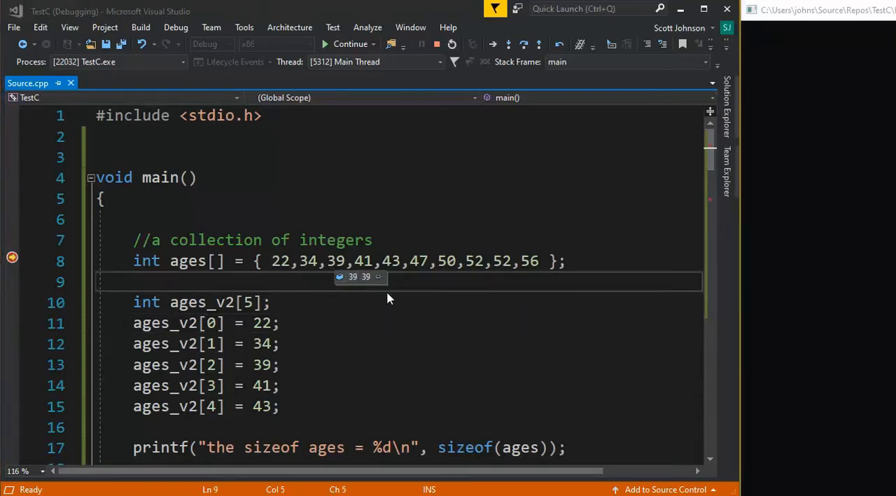
# Step past the array declarations with F10 and check the ages values in the watch
pyautogui.press('F10')
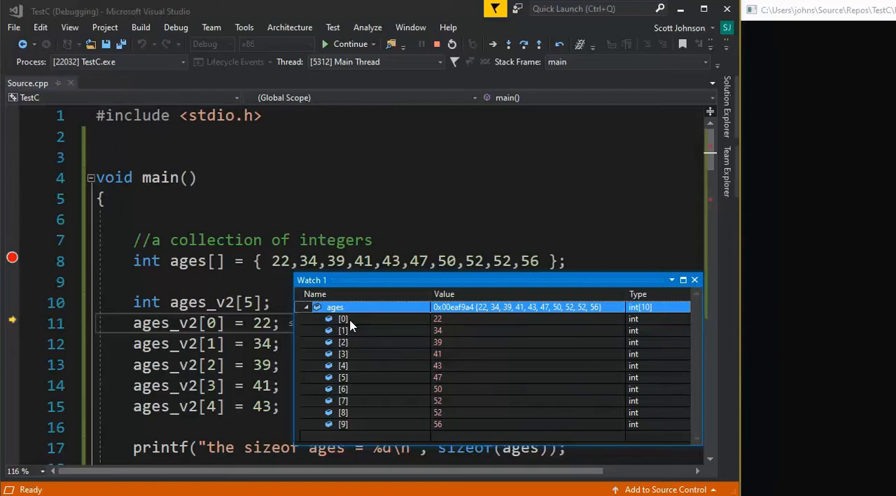
pyautogui.moveTo(454, 325)
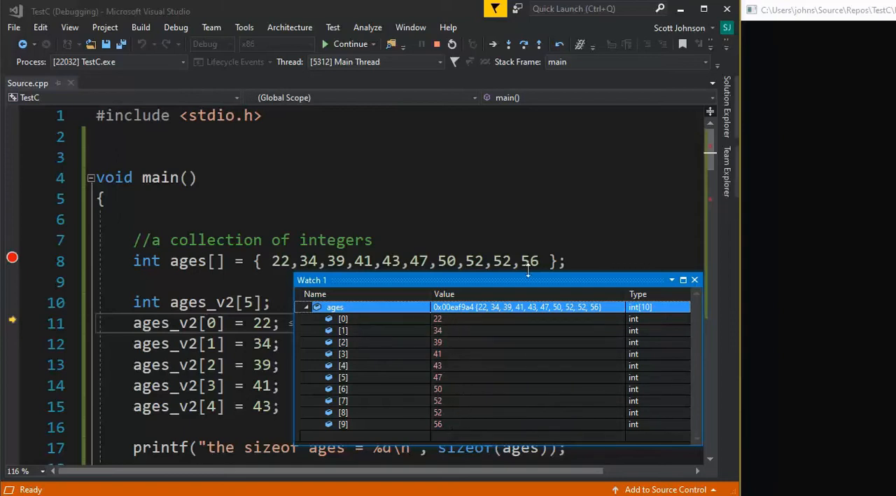
pyautogui.moveTo(468, 334)
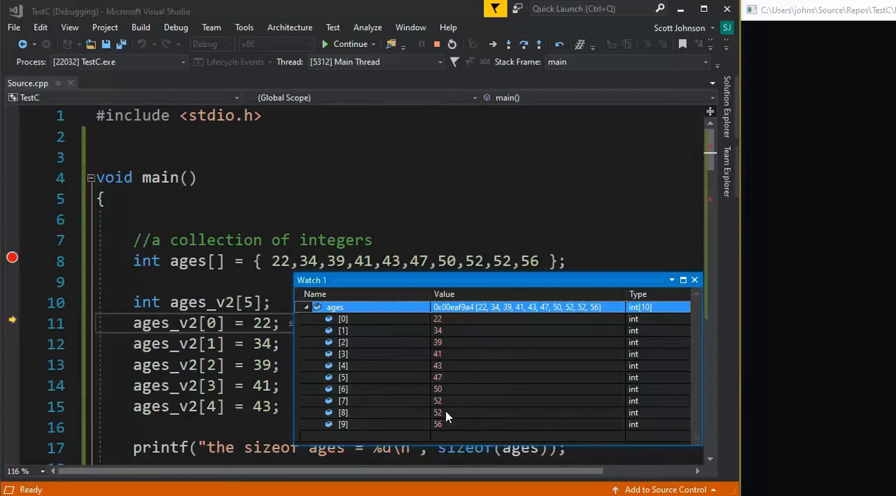
pyautogui.click(695, 280)
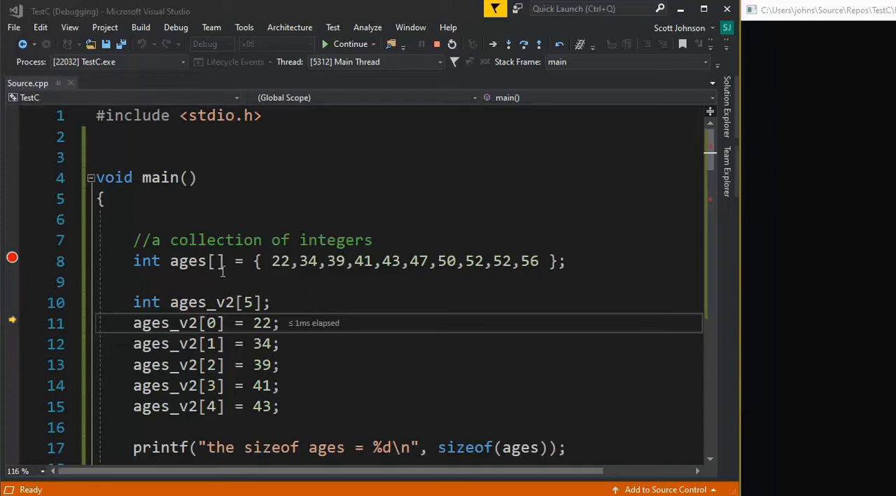
pyautogui.moveTo(238, 330)
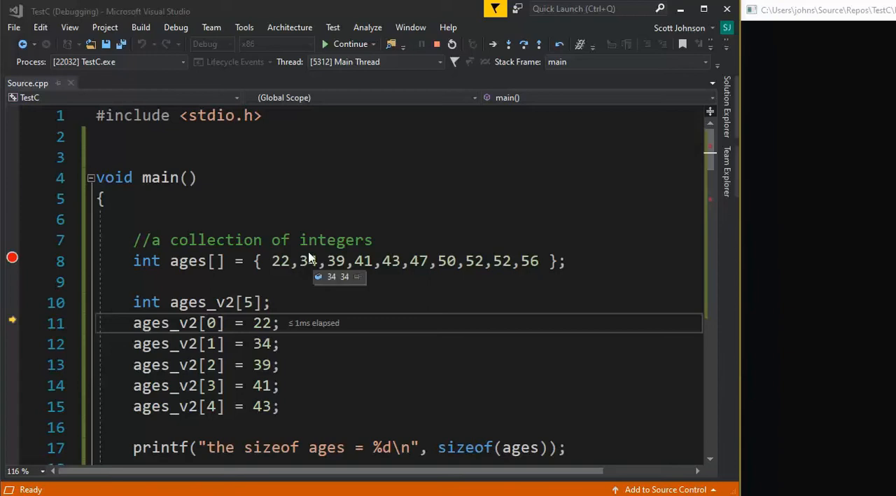
pyautogui.moveTo(350, 290)
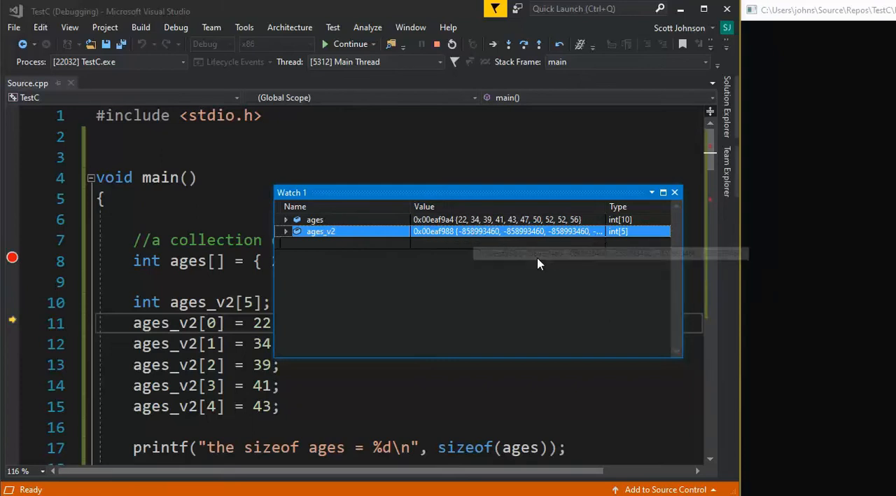
# Expand ages_v2 in Watch 1 to show its five elements, each reading -858993460
pyautogui.click(286, 231)
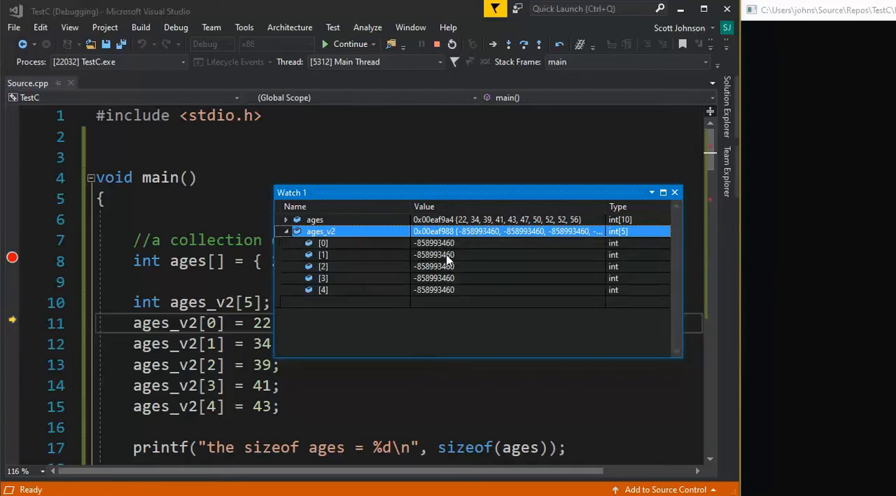
pyautogui.moveTo(473, 278)
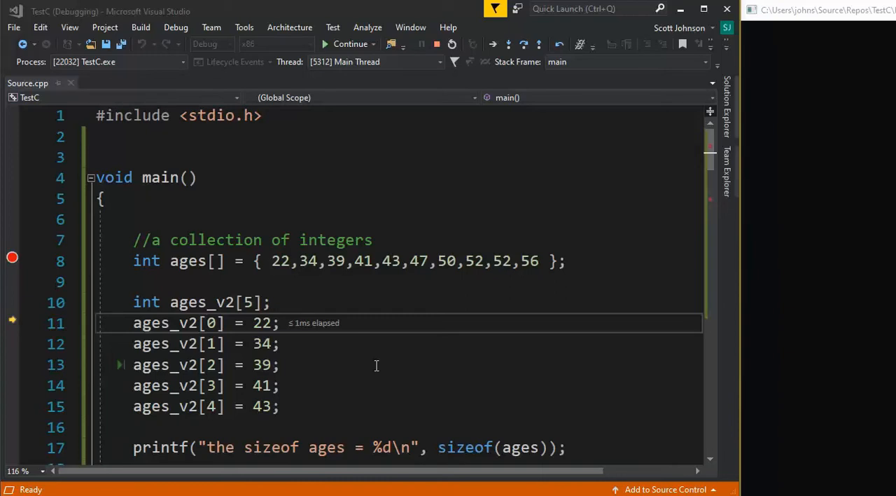
pyautogui.moveTo(429, 191)
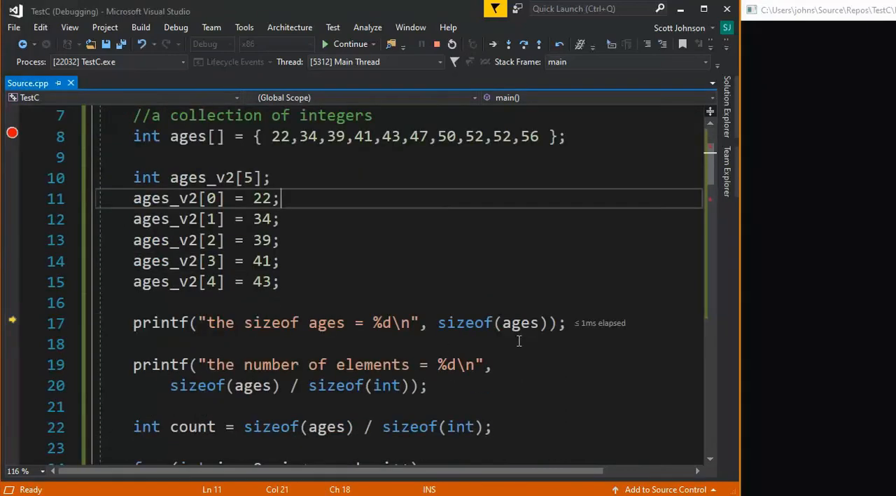
pyautogui.moveTo(520, 322)
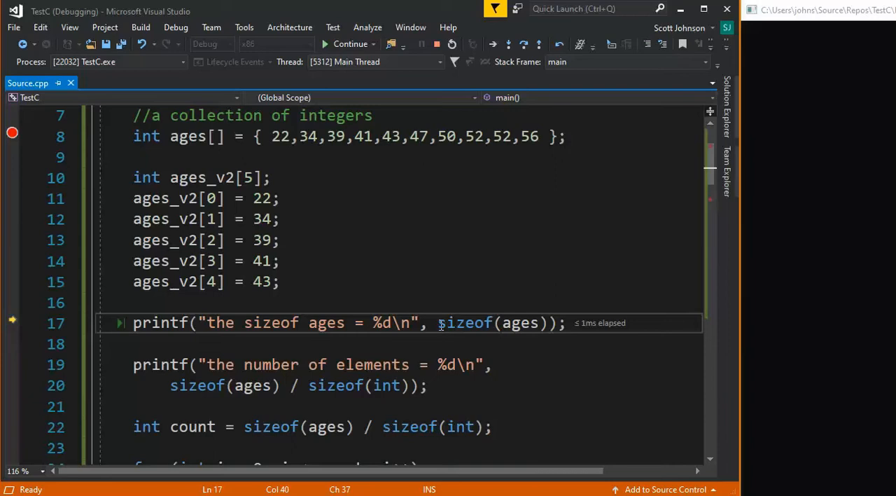
pyautogui.doubleClick(465, 322)
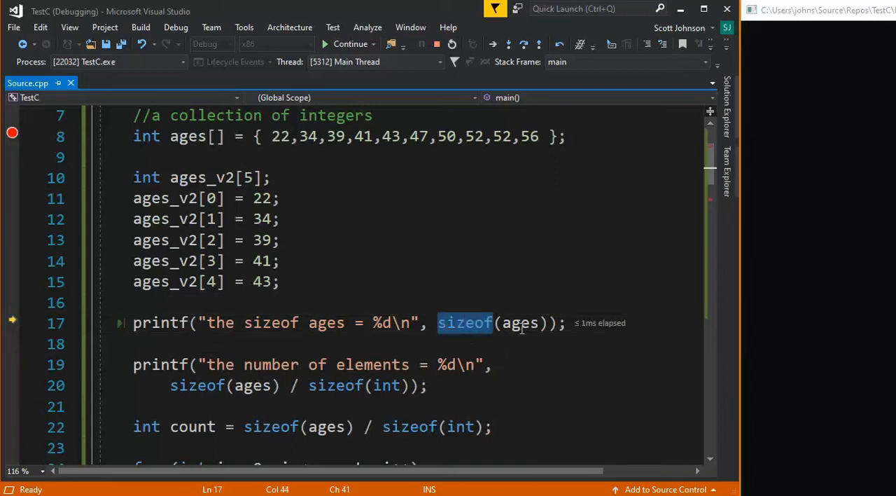
pyautogui.moveTo(401, 289)
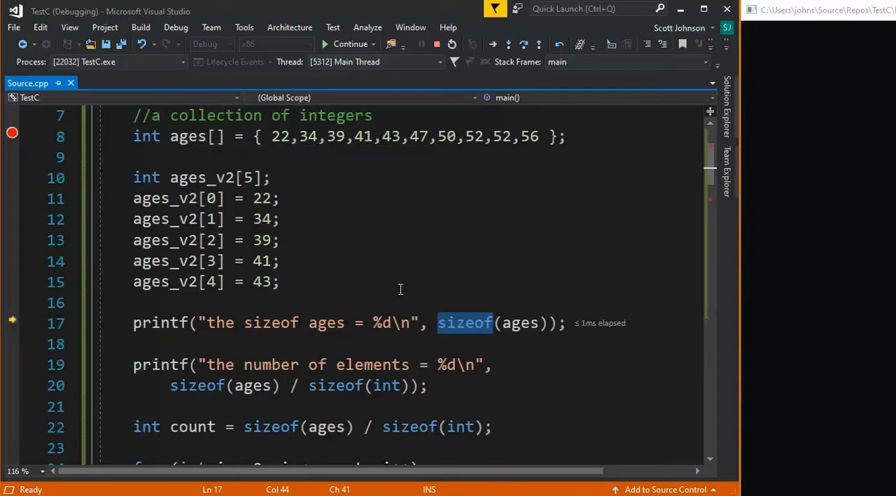
pyautogui.moveTo(156, 157)
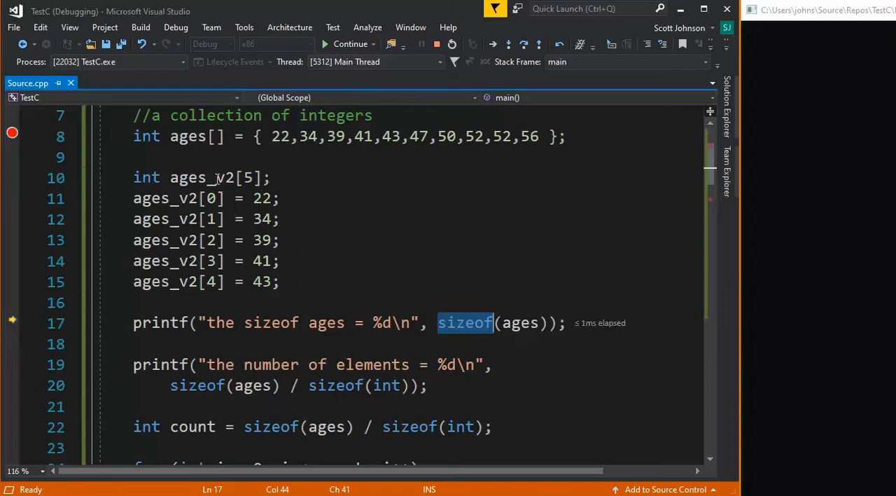
pyautogui.moveTo(468, 323)
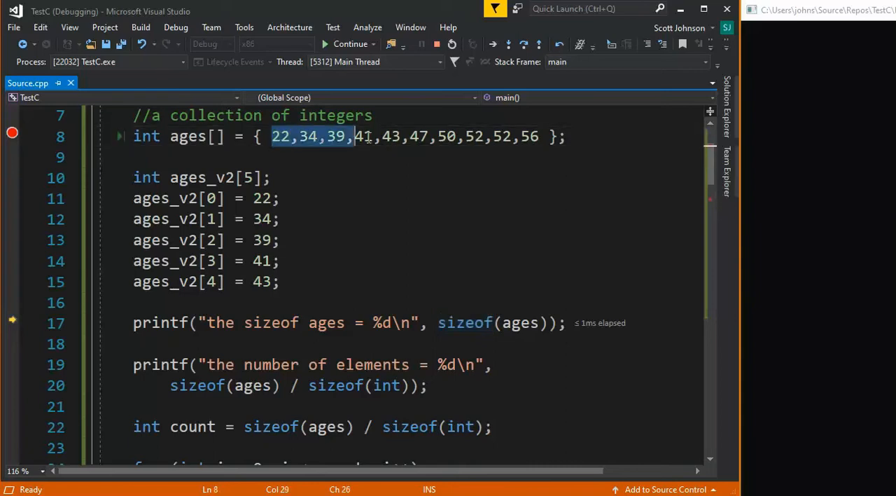
pyautogui.moveTo(356, 136); pyautogui.dragTo(540, 136)
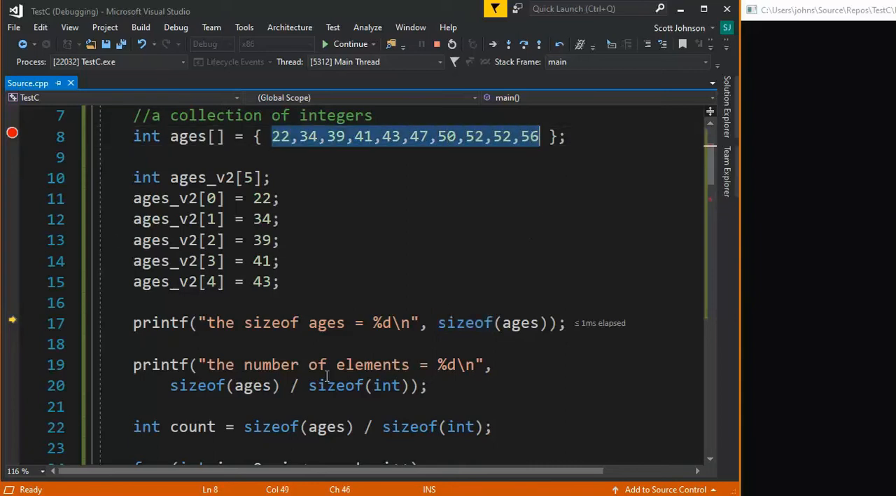
pyautogui.click(454, 280)
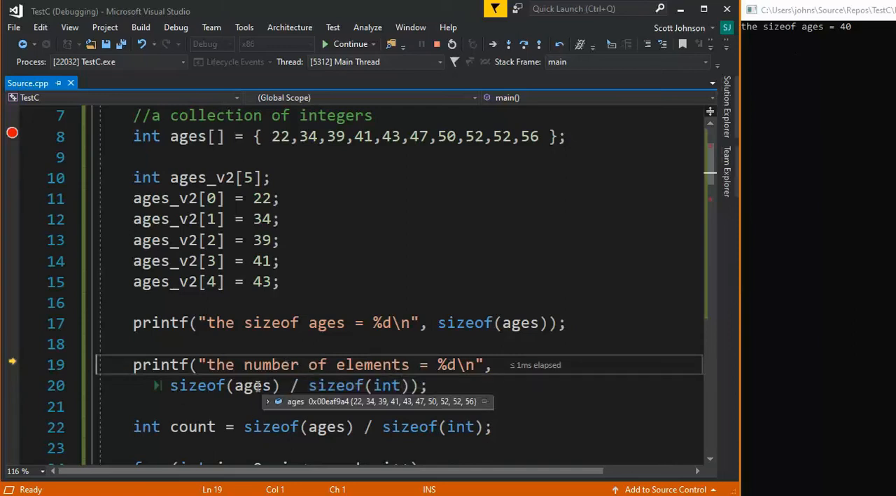
pyautogui.moveTo(297, 385)
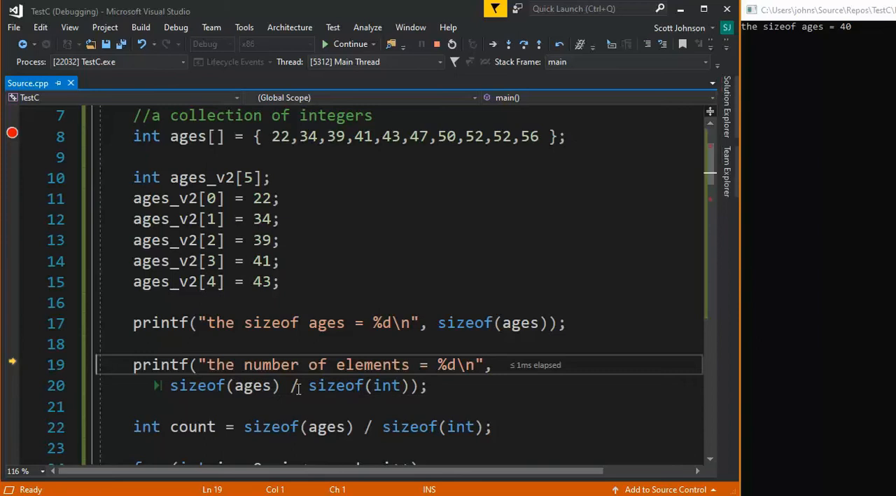
pyautogui.moveTo(398, 385)
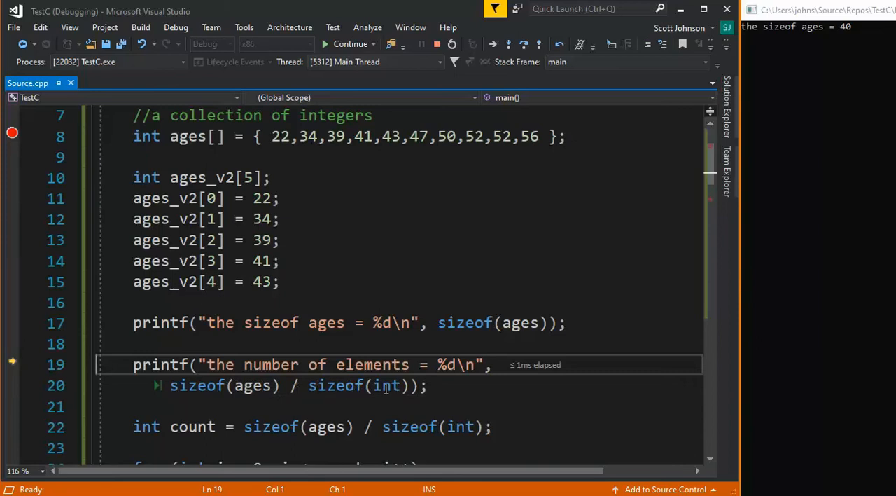
pyautogui.moveTo(253, 385)
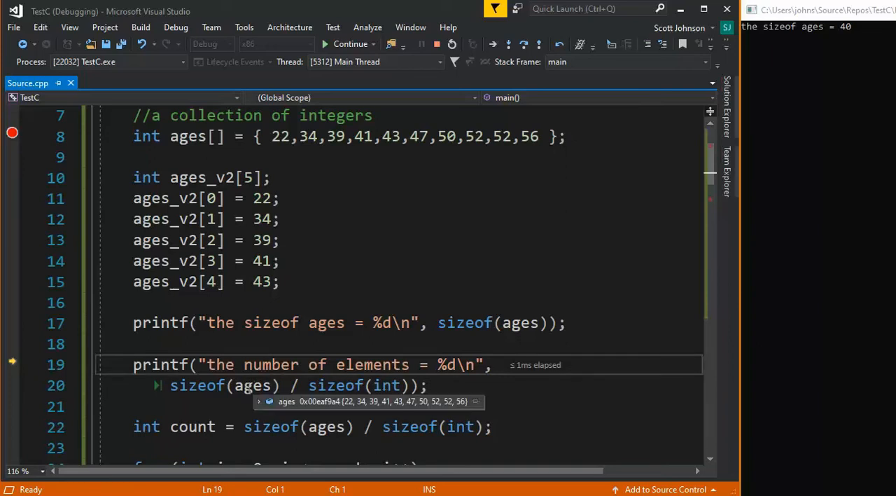
pyautogui.moveTo(395, 196)
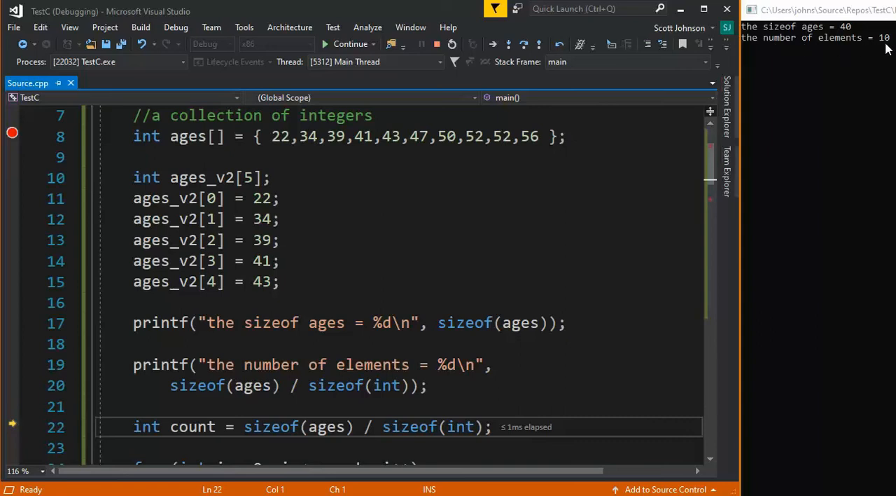
# Scroll the code down to bring the count declaration and for loop into view
pyautogui.scroll(-3)
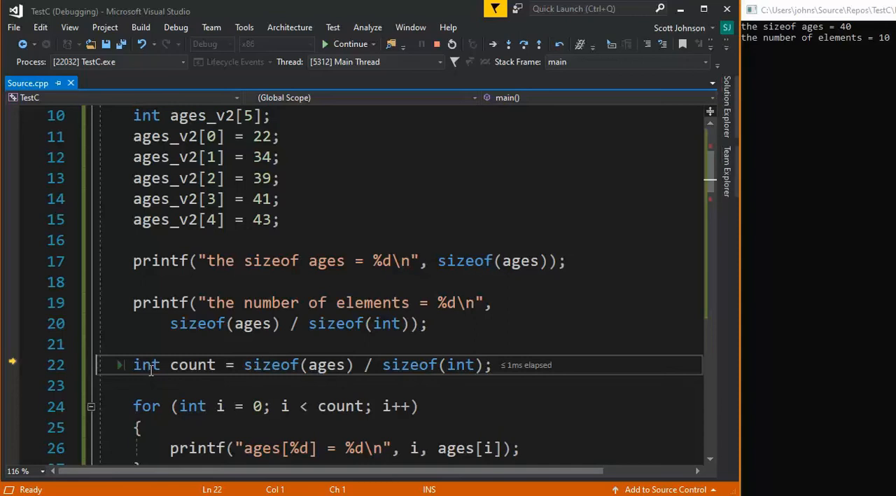
# Highlight the count variable on line 22 while execution stays paused there
pyautogui.doubleClick(193, 364)
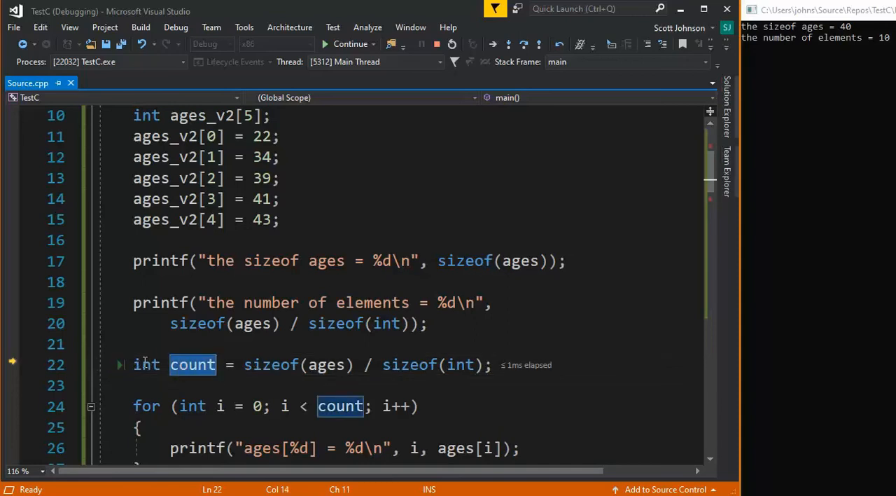
pyautogui.moveTo(272, 330)
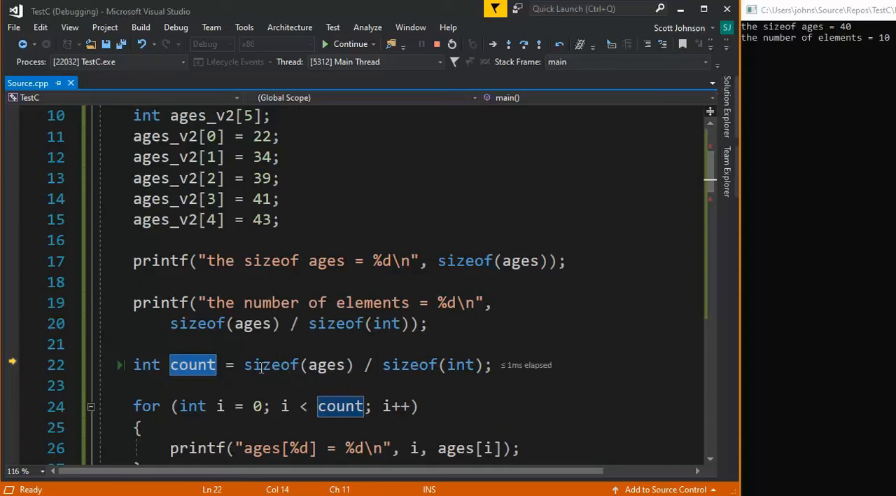
pyautogui.moveTo(328, 364)
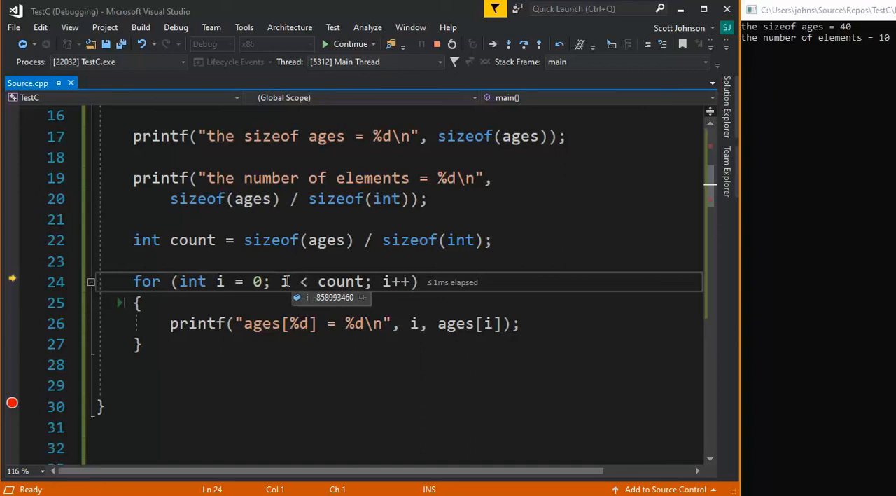
pyautogui.moveTo(191, 274)
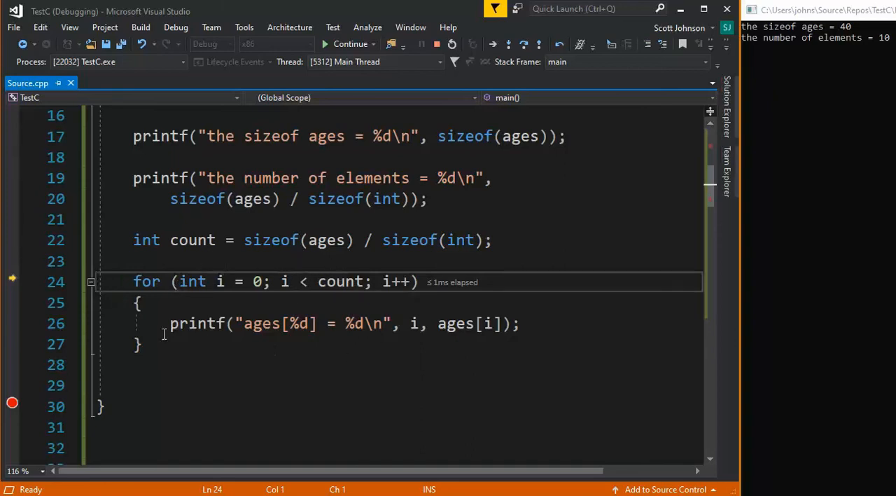
pyautogui.moveTo(261, 280)
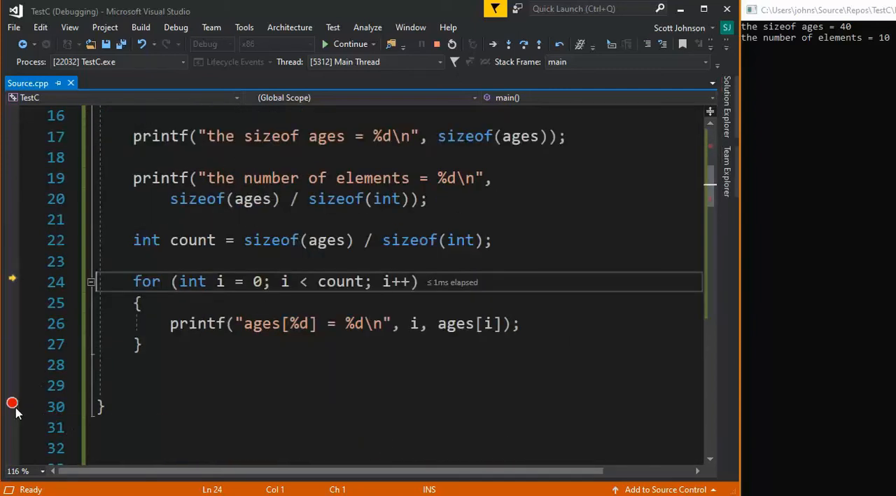
# Continue execution so the loop prints ages[0] = 22 through ages[9] = 56, stopping at line 30
pyautogui.click(350, 44)
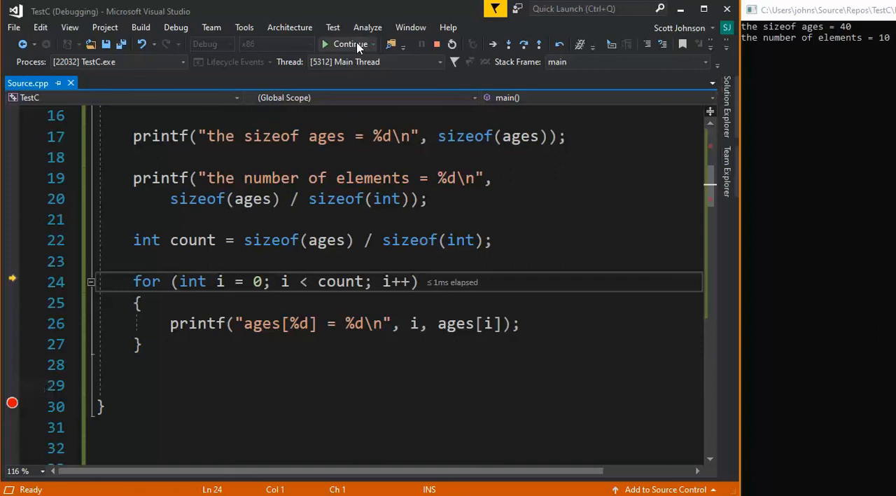
pyautogui.click(348, 43)
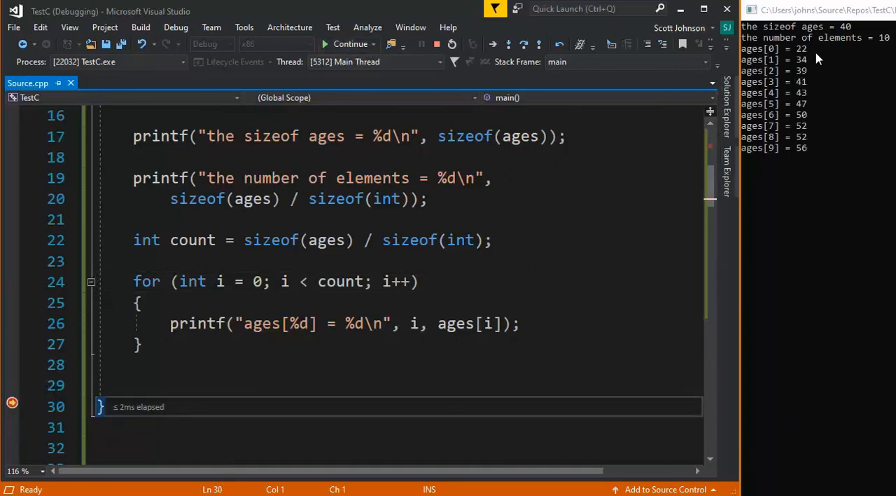